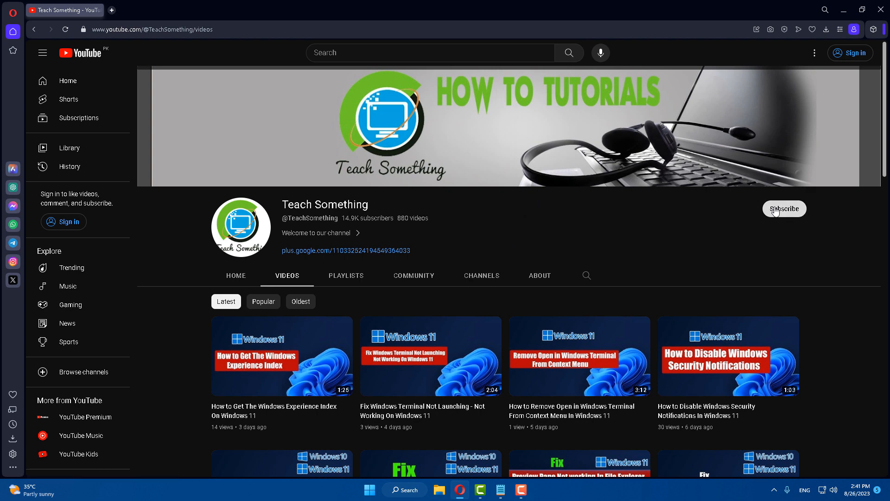
mouse_move(532, 214)
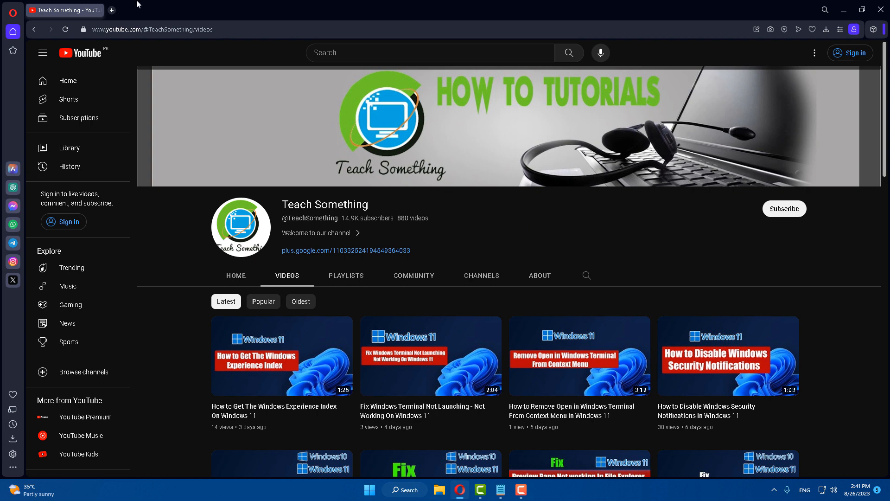
- Search Google for 'download directx' and open Microsoft's DirectX End-User Runtime Web Installer result
left_click(111, 10)
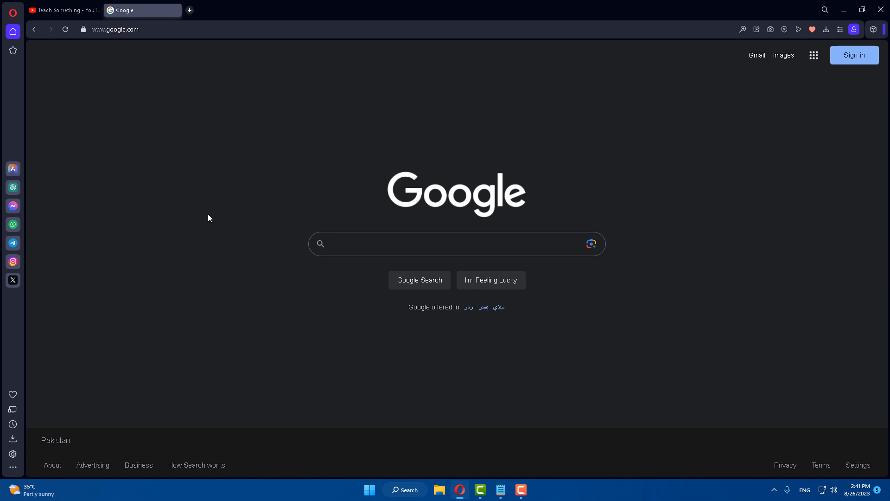
type("downlaod direct x")
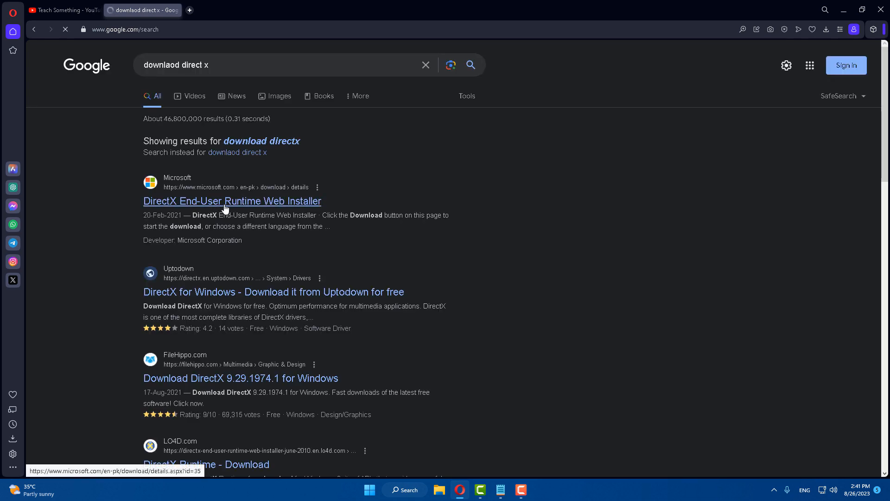
left_click(232, 201)
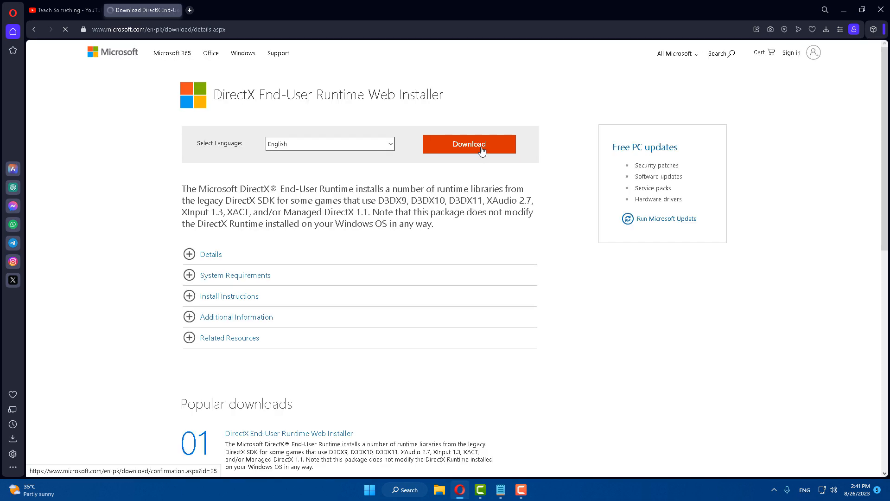
- Download the DirectX web installer and launch it from the browser downloads
left_click(469, 144)
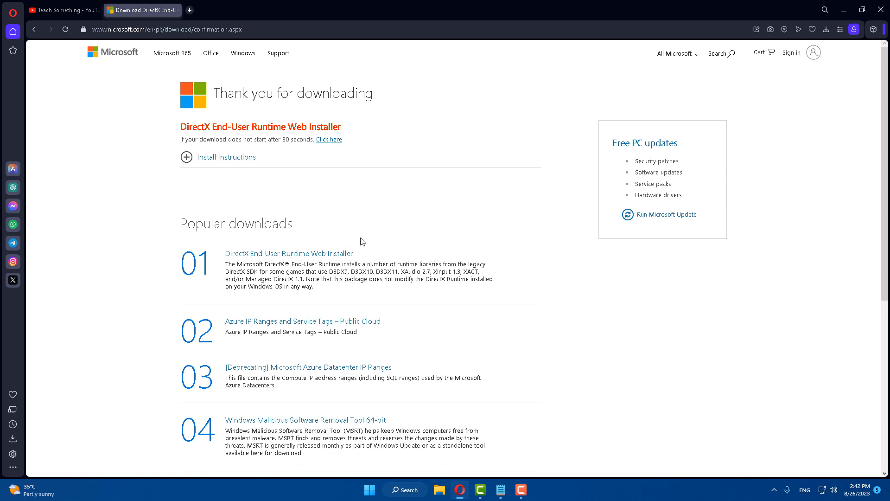
left_click(826, 30)
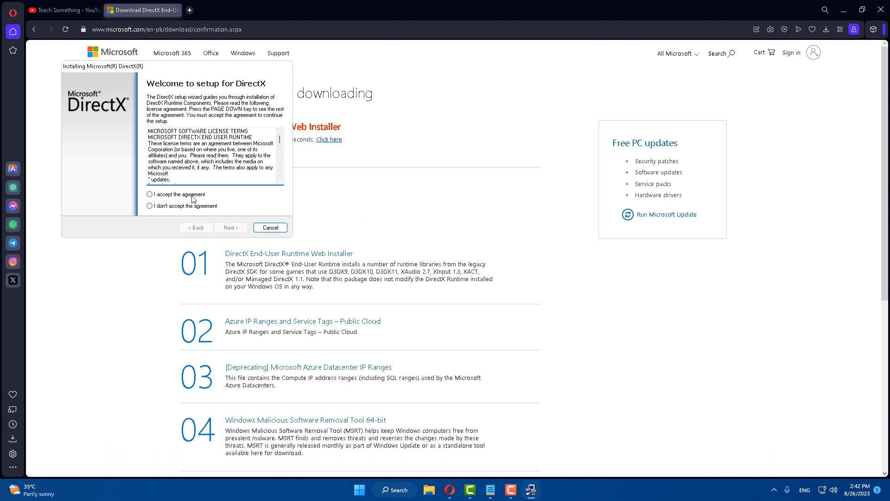
- Accept the DirectX license agreement and proceed through the wizard to install the runtime components
left_click(229, 227)
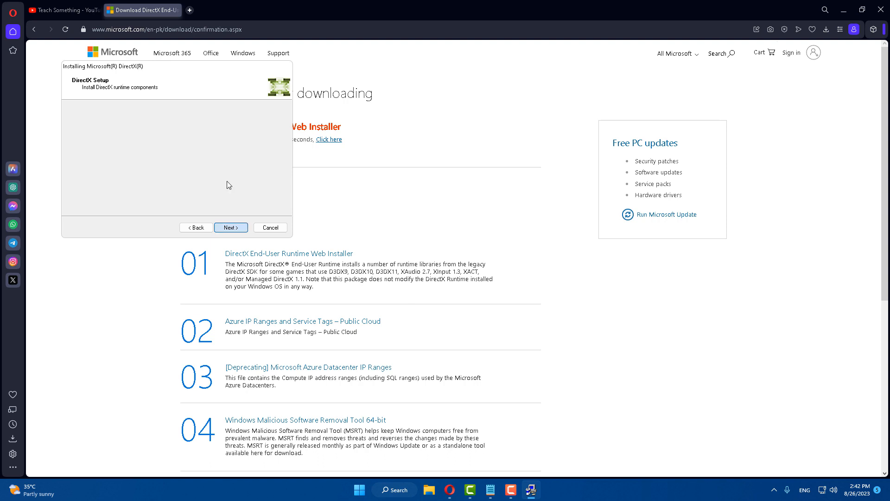
left_click(230, 227)
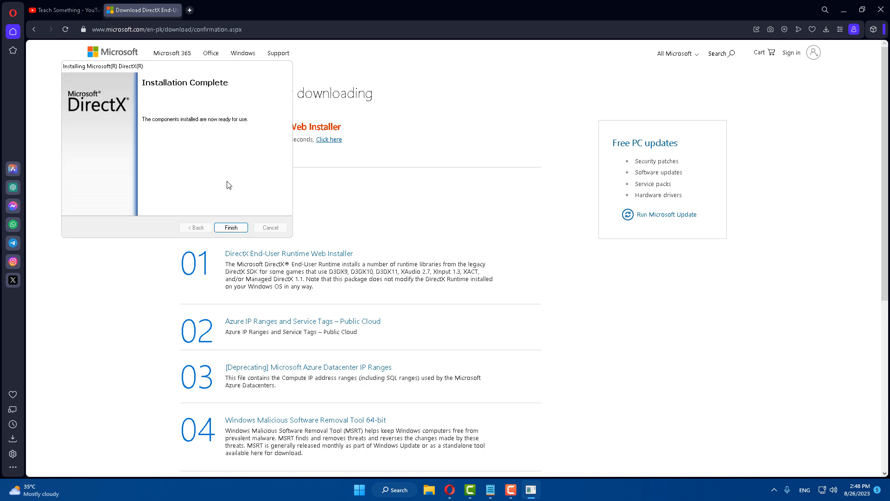
- Close the completed DirectX setup wizard and return to the YouTube channel tab
left_click(64, 9)
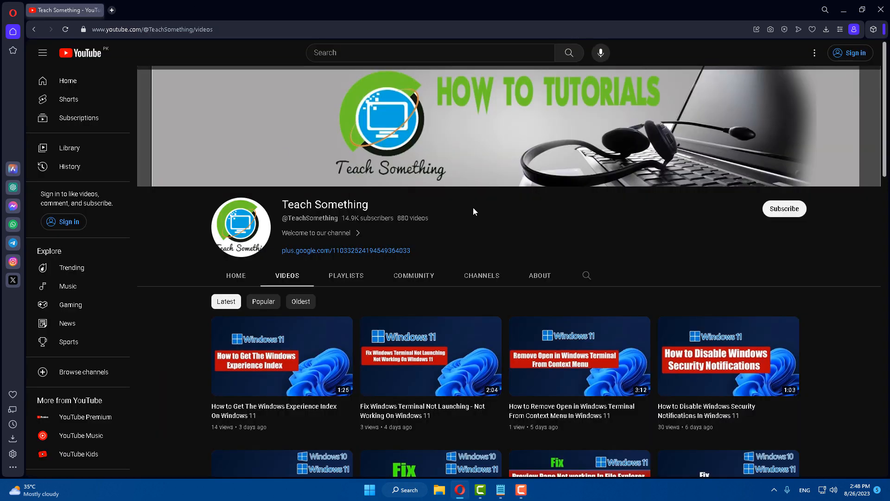
mouse_move(547, 203)
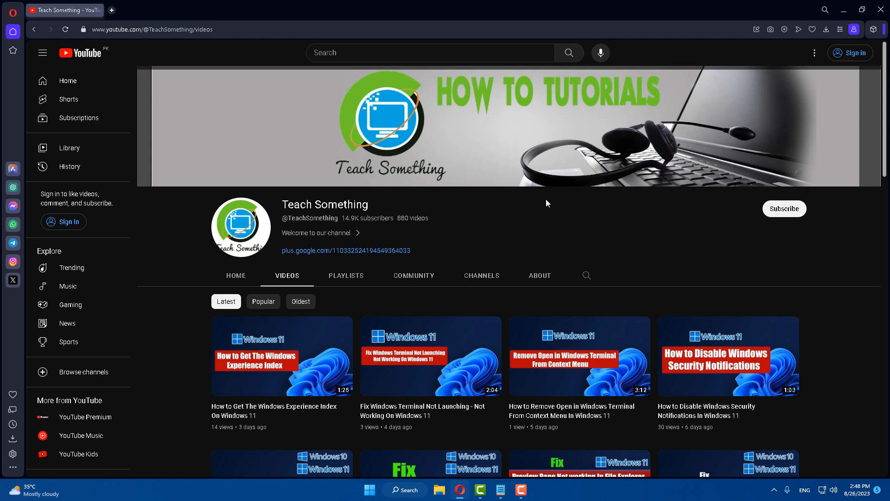
mouse_move(545, 203)
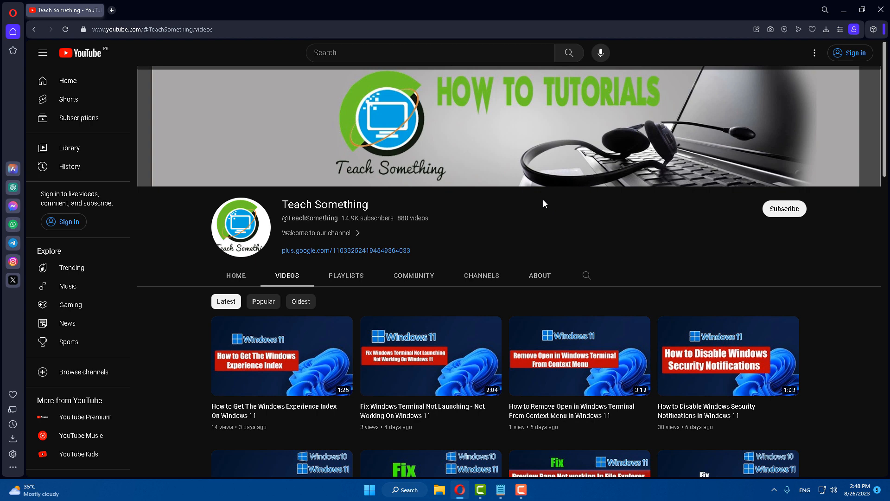
mouse_move(356, 489)
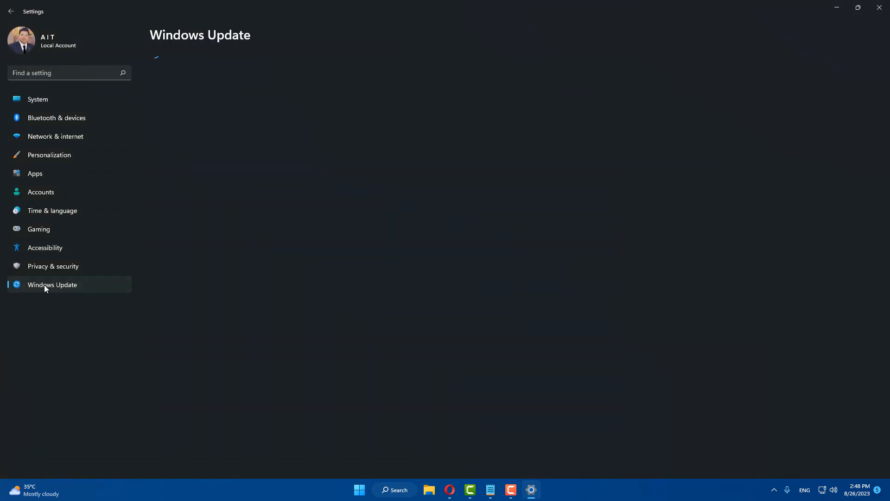
- Start installing the pending Windows updates from Settings, then get a fresh browser tab
left_click(52, 285)
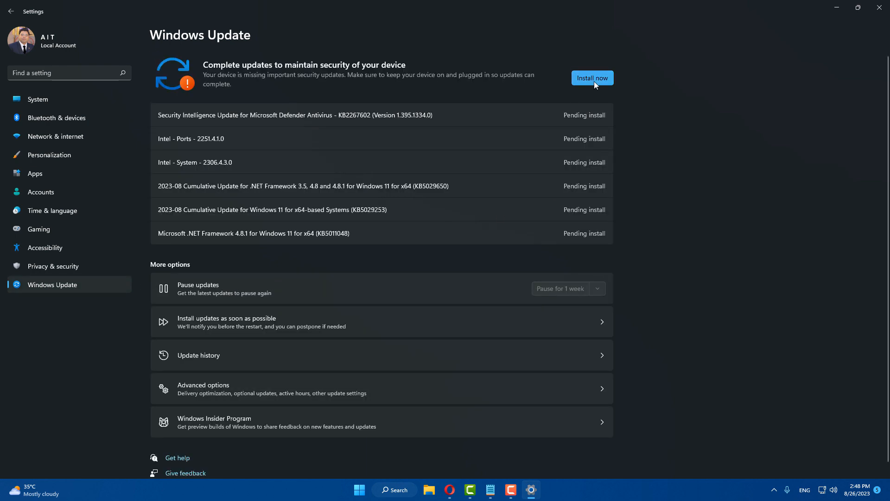
left_click(593, 77)
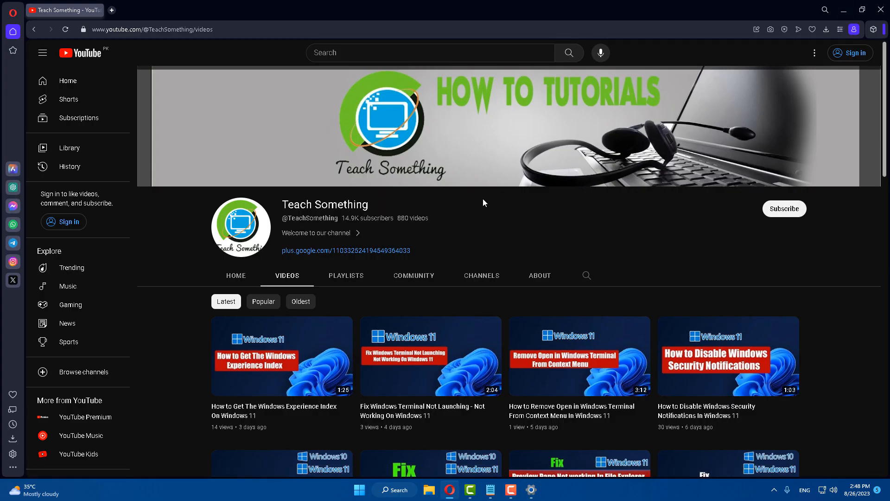
mouse_move(489, 196)
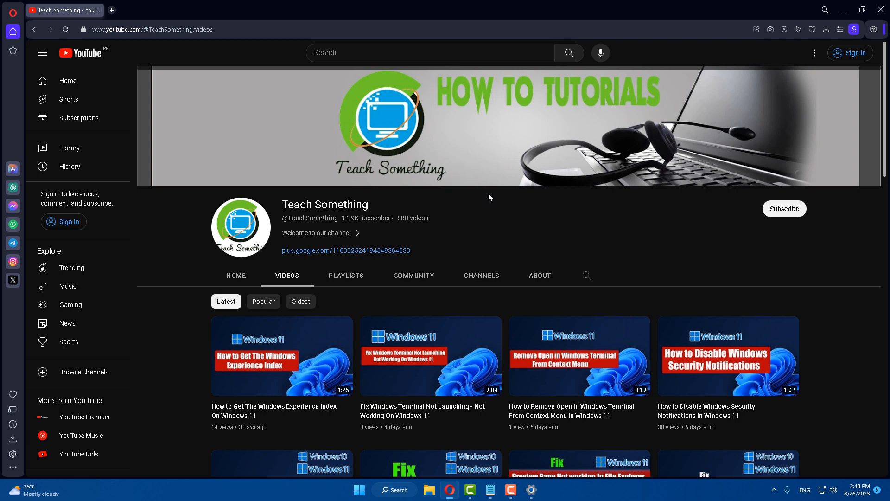
left_click(111, 10)
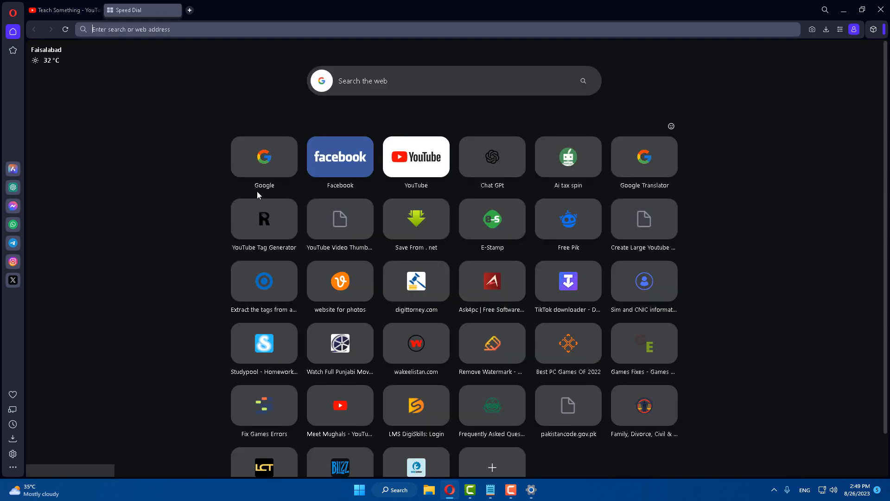
- Search Google for 'download visual c++ redistributable' and open the Microsoft Learn downloads result
left_click(264, 156)
type("d")
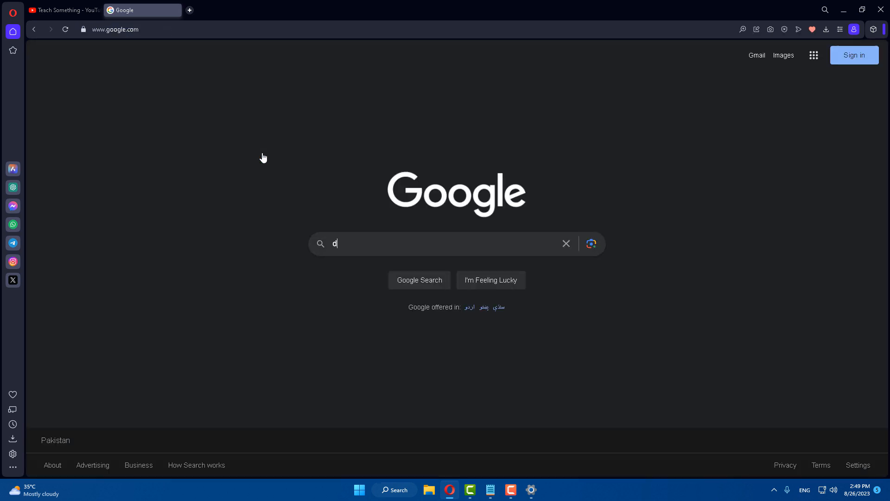
type("ownload")
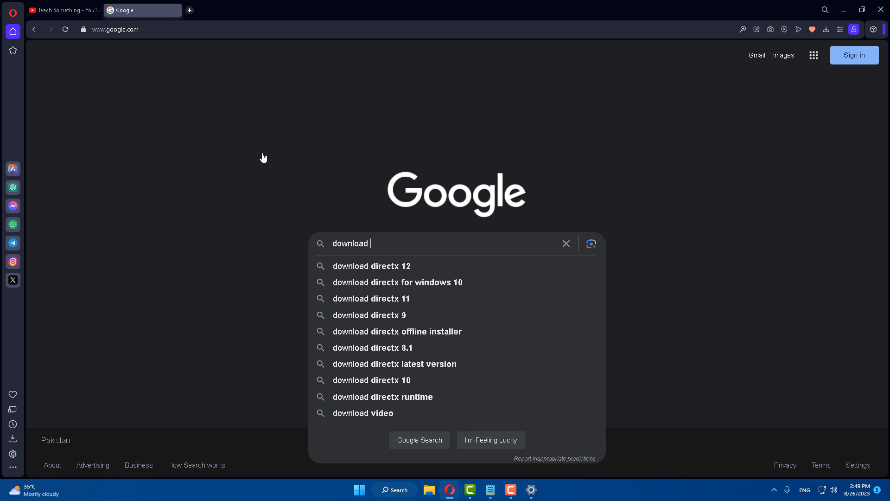
type("visual")
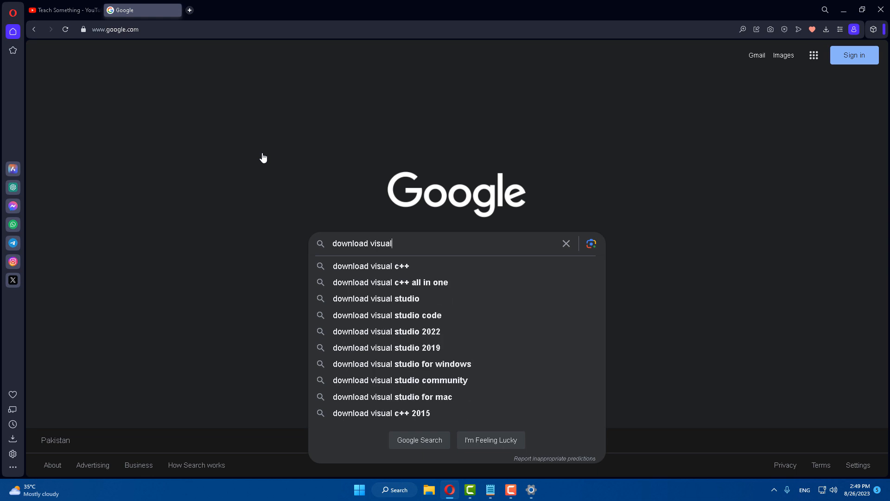
type("c++ d")
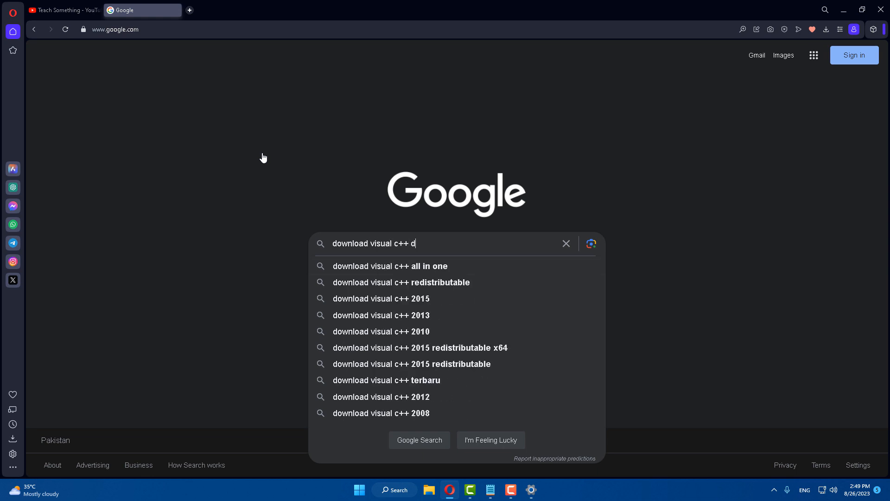
type("r")
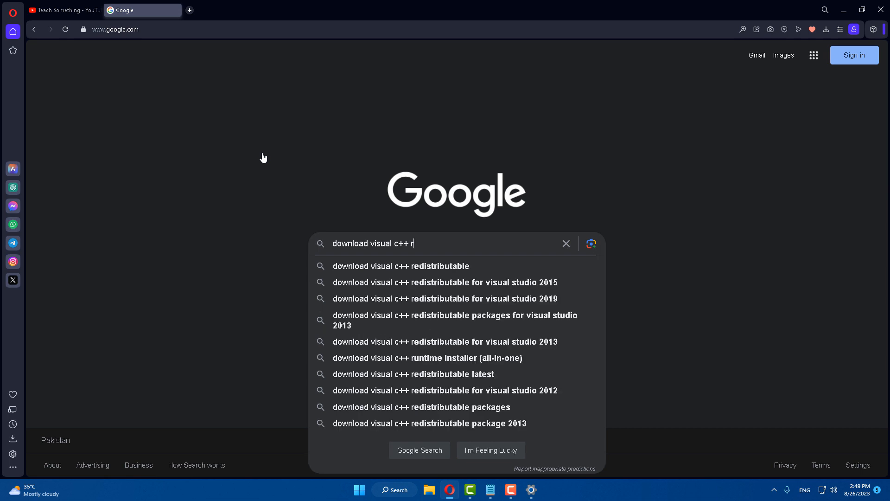
left_click(400, 266)
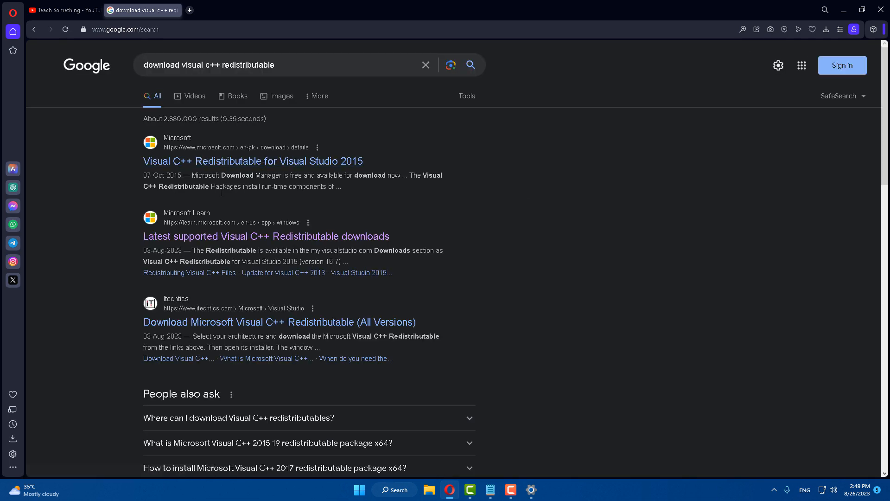
left_click(266, 236)
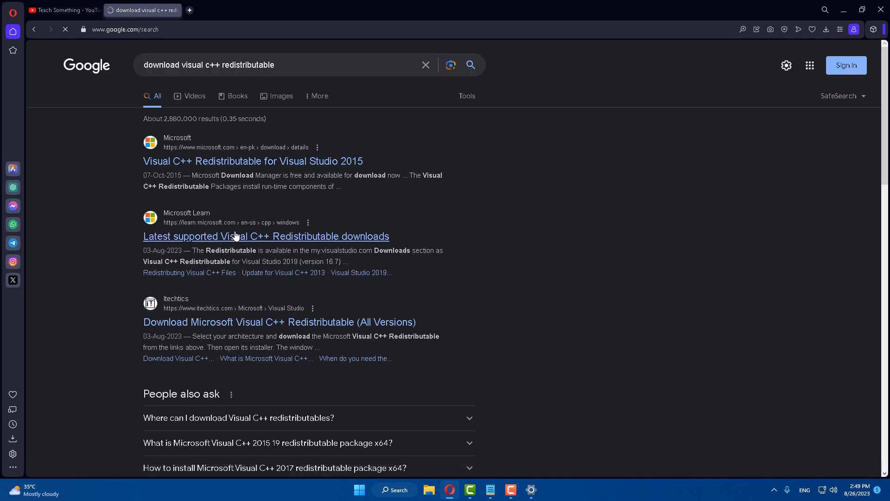
- Reach the Visual Studio 2015-2022 redistributable table and choose the vc_redist package download link
left_click(266, 237)
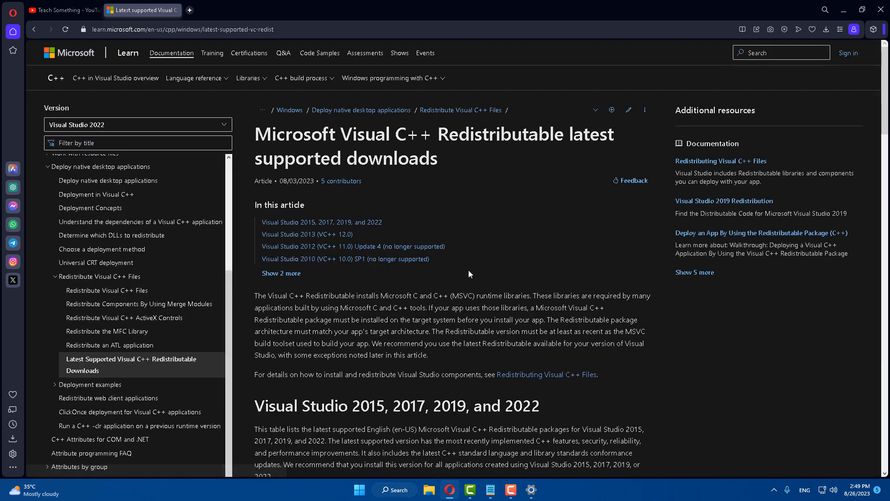
scroll("down", 3)
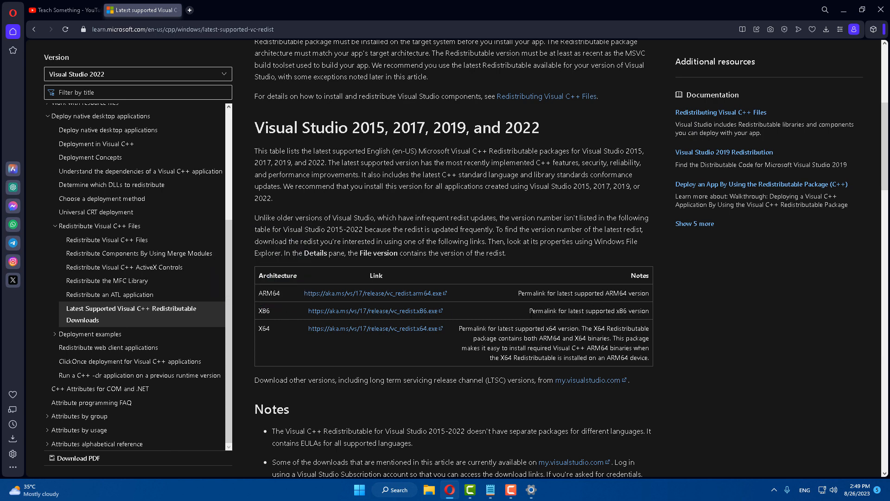
left_click(373, 311)
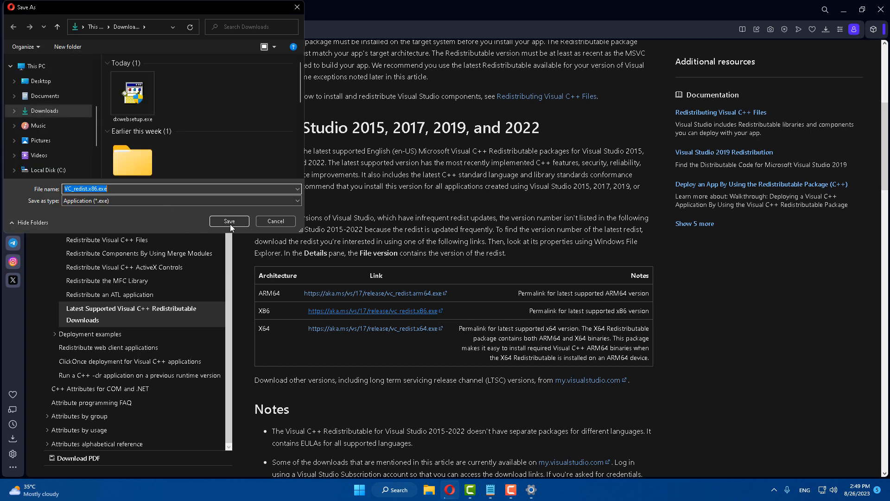
- Save the VC_redist.x86.exe installer download
left_click(229, 221)
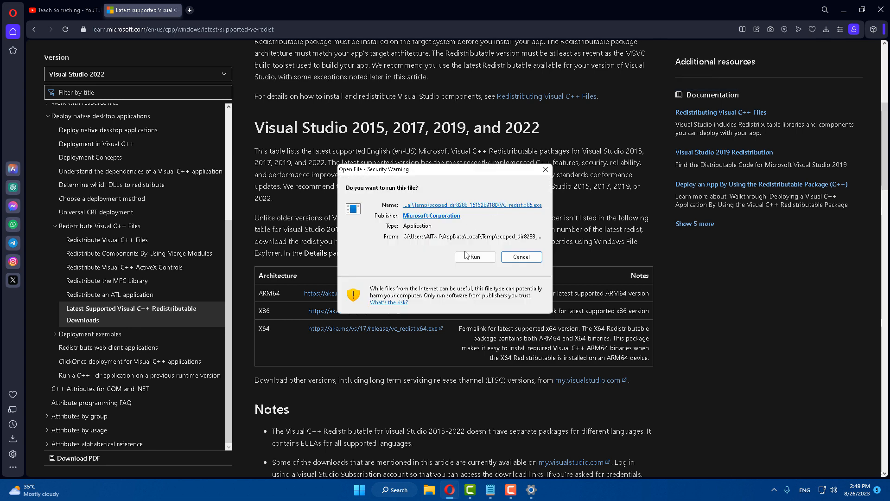
- Run the x86 Visual C++ 2015-2022 Redistributable installer, agree to the license, install it and close after success
left_click(475, 257)
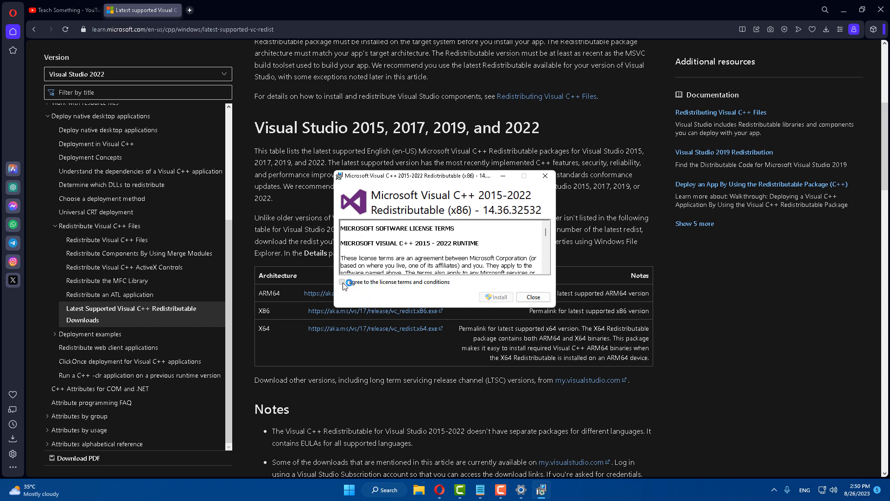
left_click(343, 282)
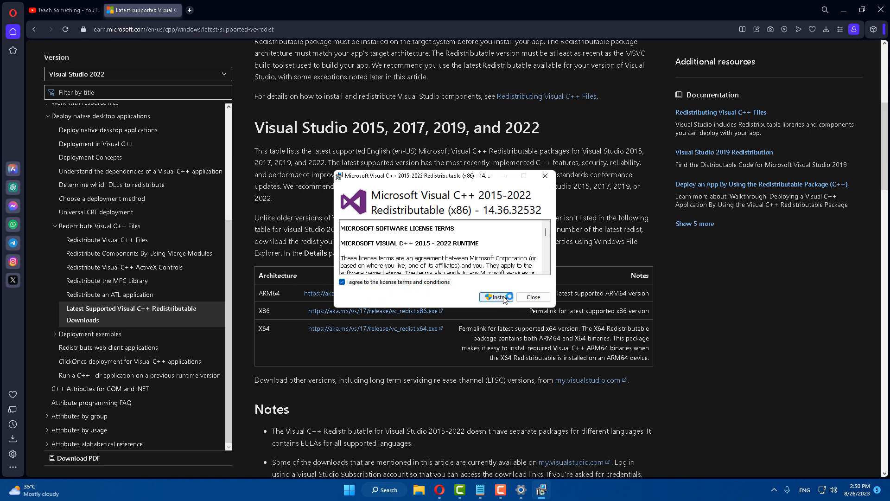
left_click(495, 297)
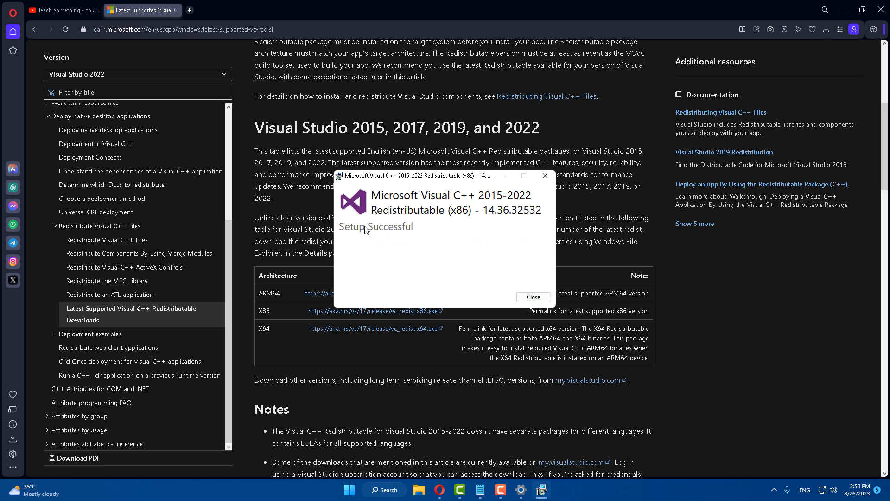
left_click(531, 296)
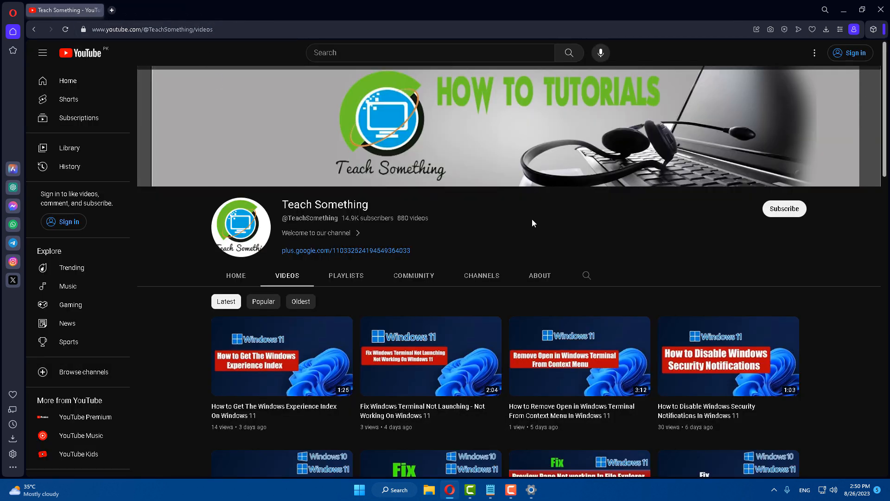
mouse_move(537, 214)
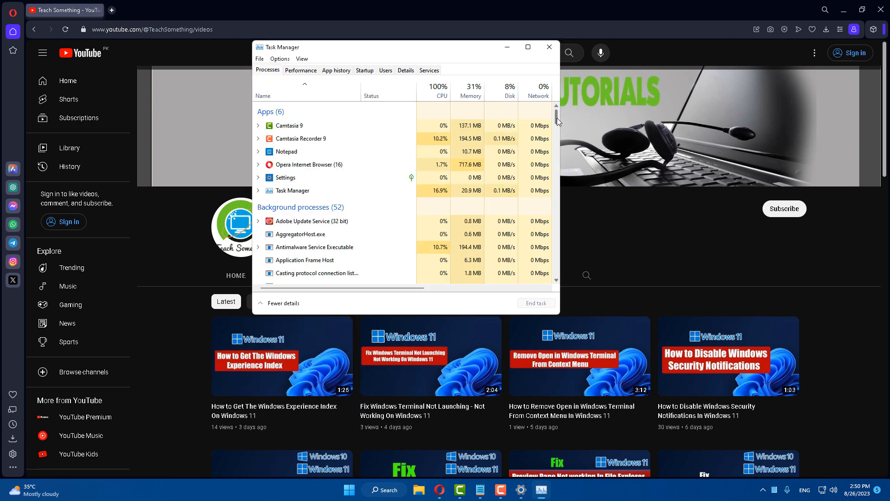
- Browse the running background processes list and close Task Manager
scroll("down", 3)
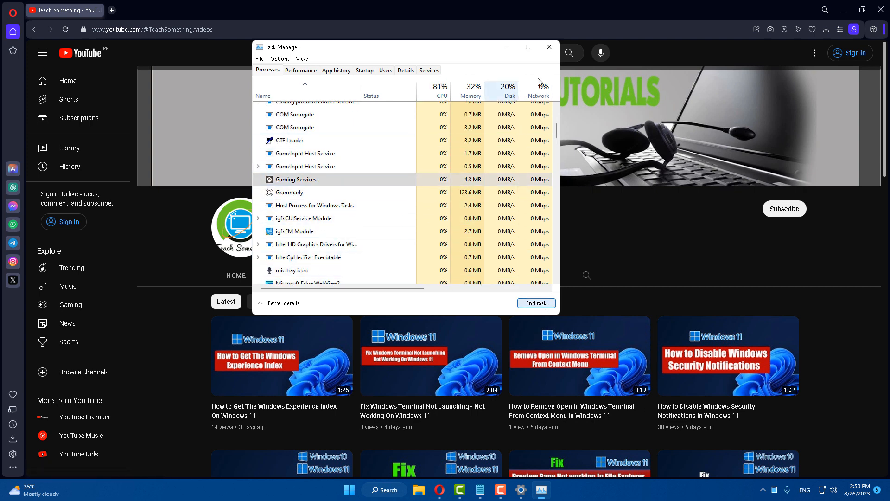
left_click(548, 46)
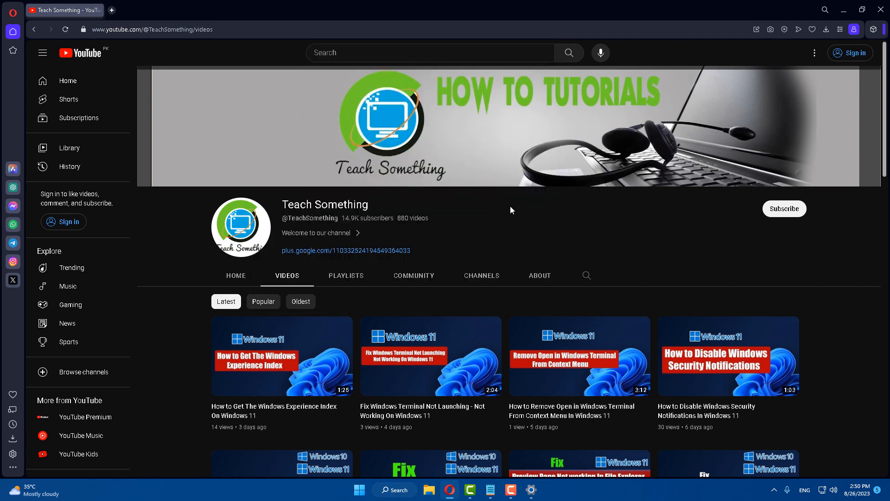
mouse_move(502, 212)
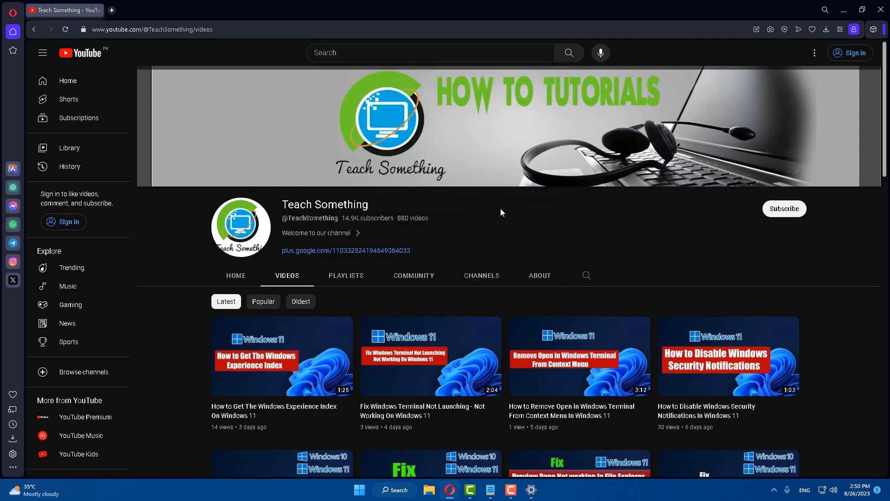
mouse_move(556, 223)
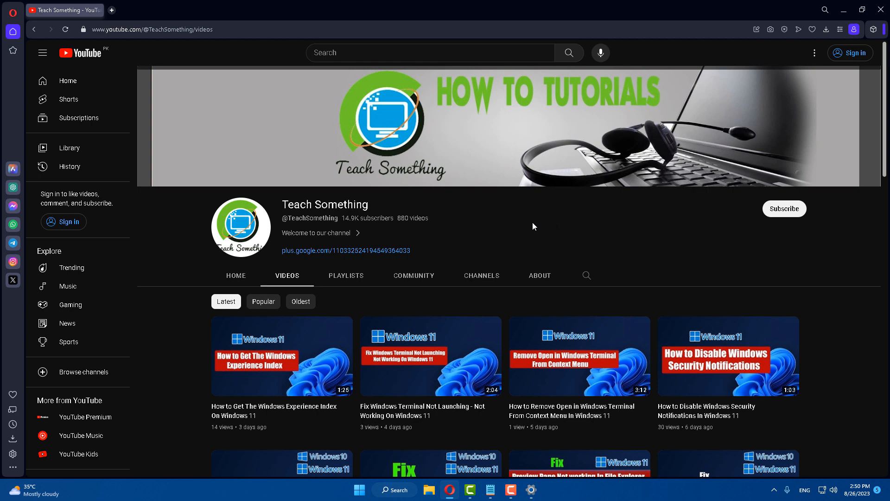
mouse_move(468, 226)
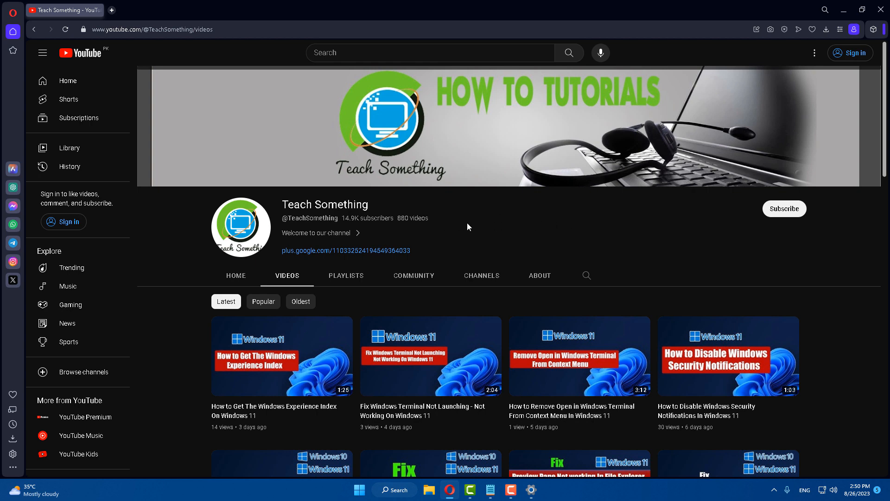
mouse_move(572, 224)
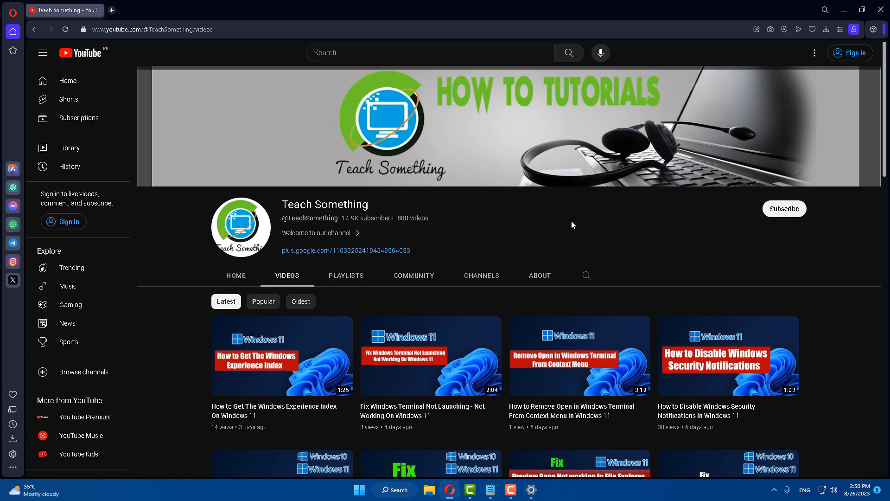
mouse_move(541, 214)
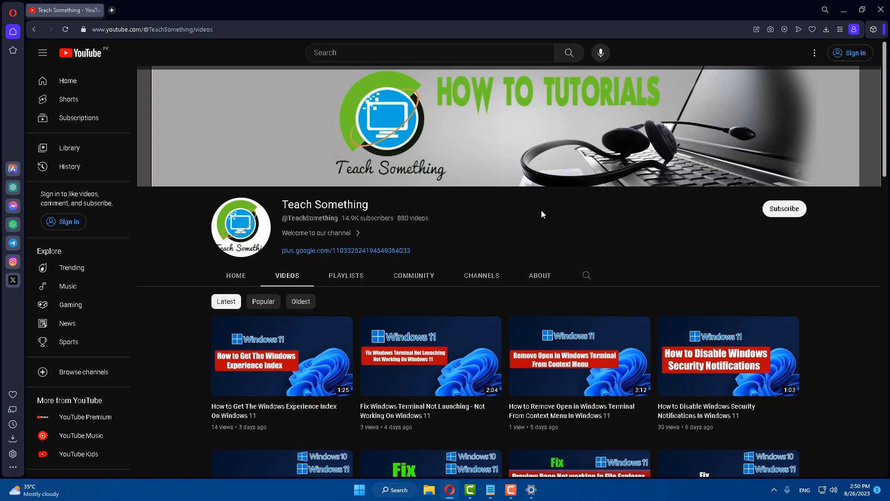
- Search Windows for 'cmd' and launch Command Prompt as administrator
left_click(394, 489)
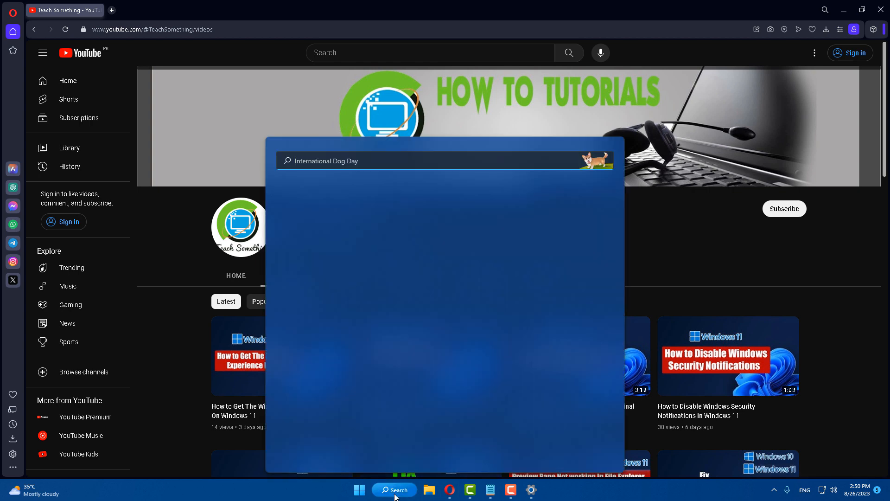
type("cmd")
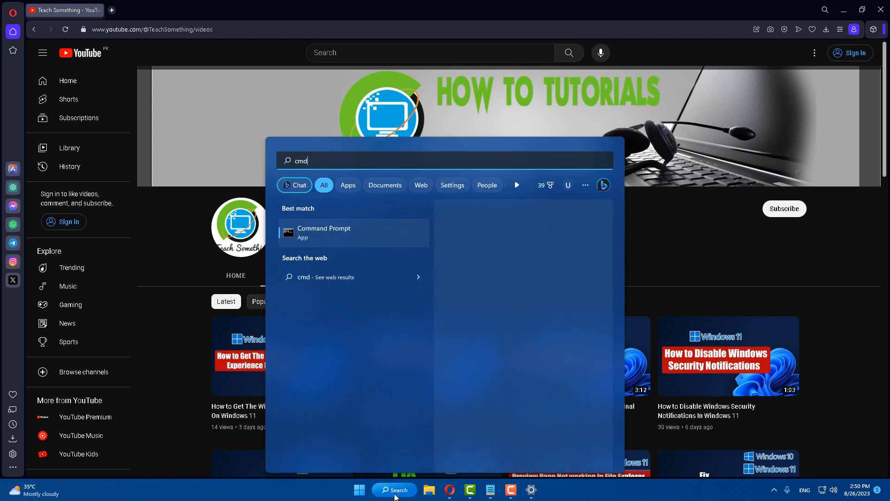
right_click(323, 232)
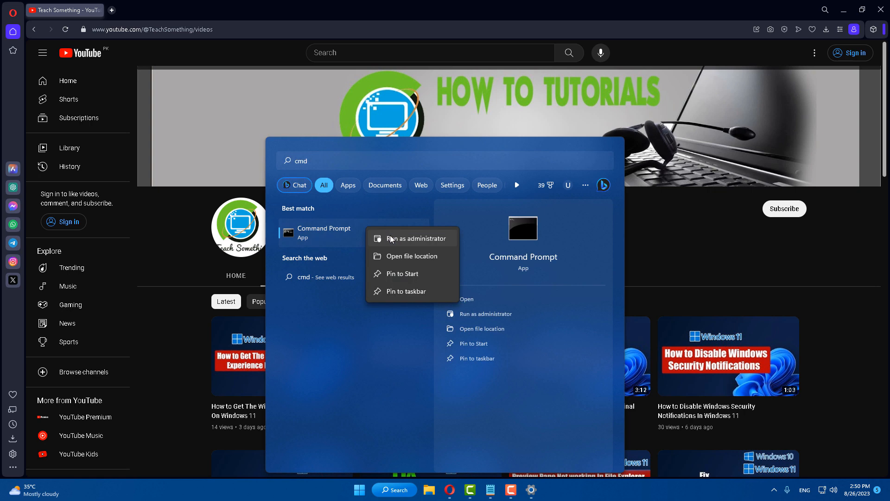
left_click(410, 238)
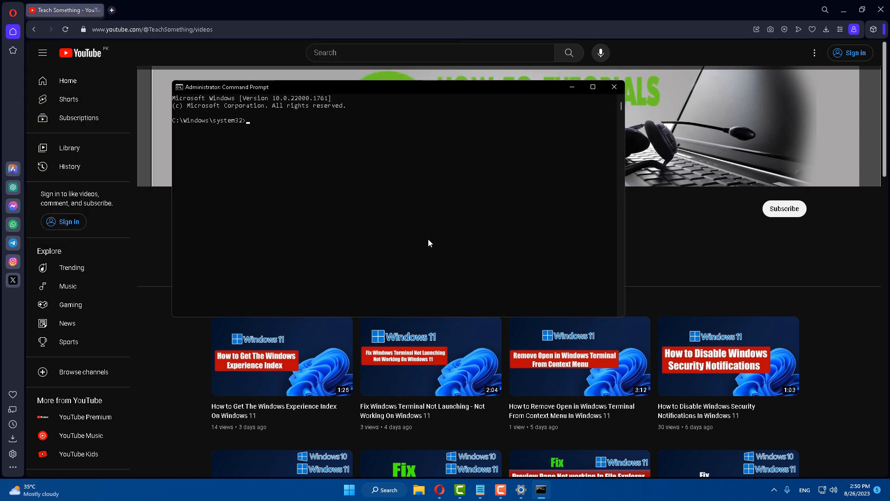
- Run 'sfc /scannow', which finds no integrity violations, then close the window
type("sfc")
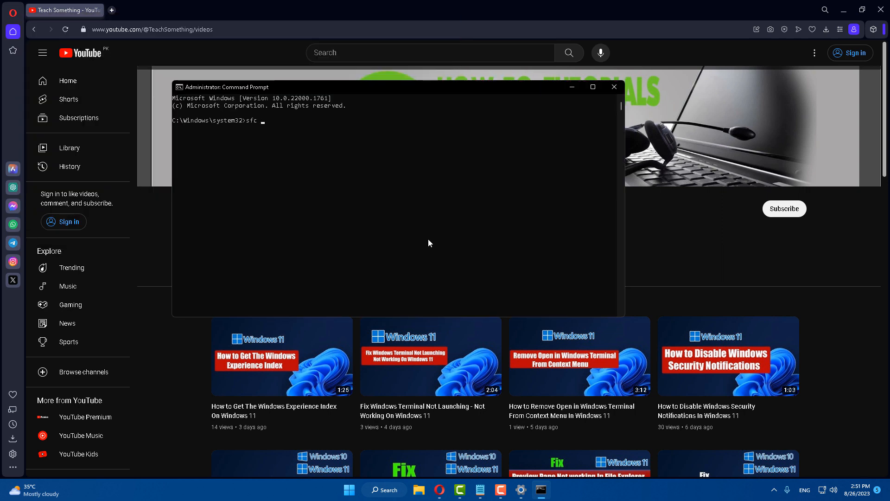
type("/scan")
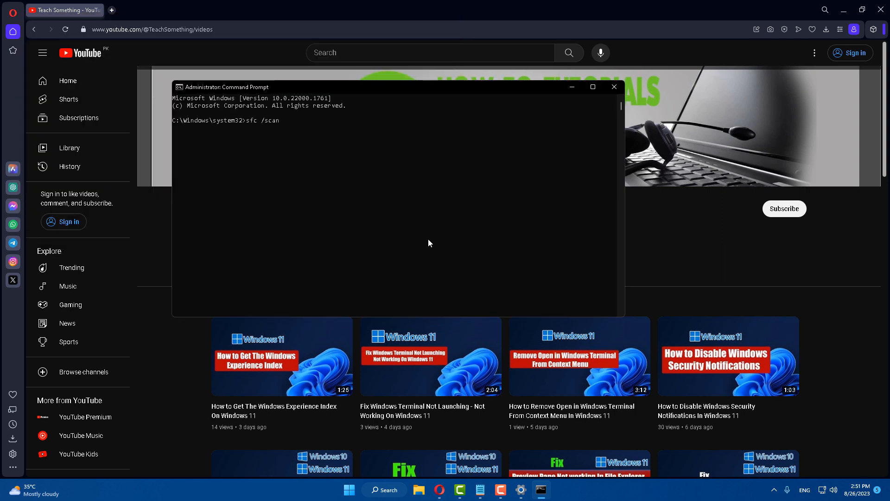
type("now")
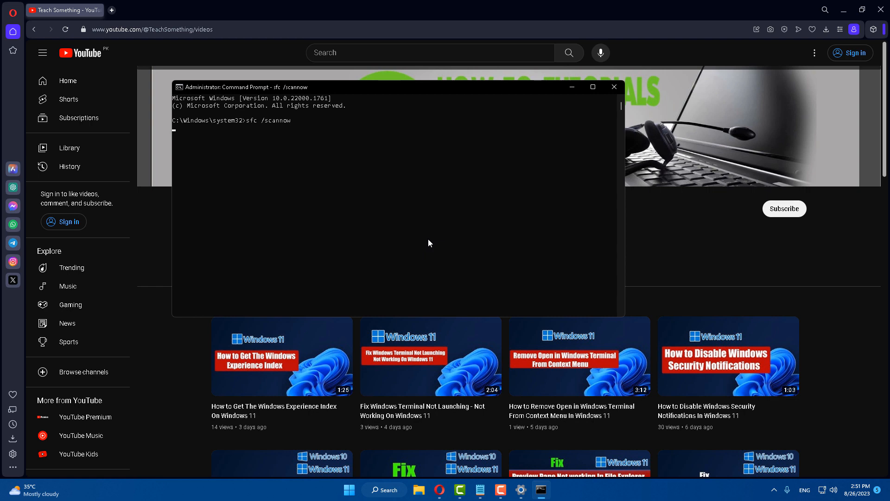
mouse_move(464, 240)
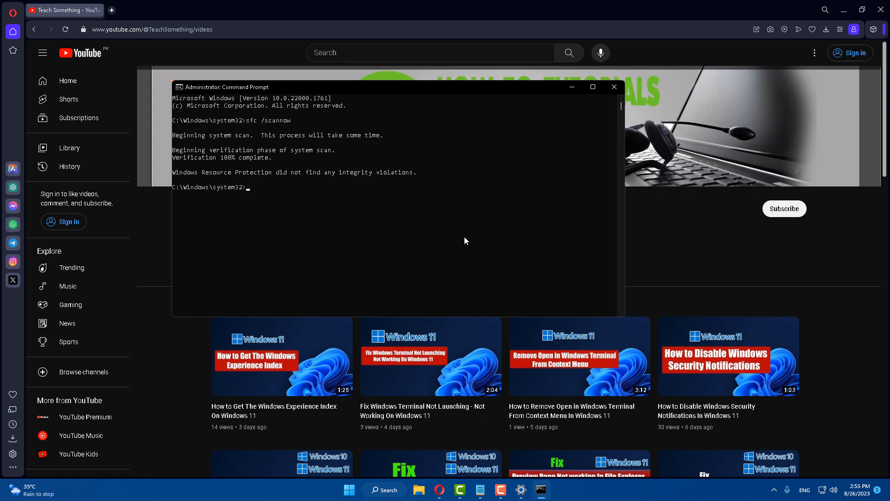
left_click(612, 87)
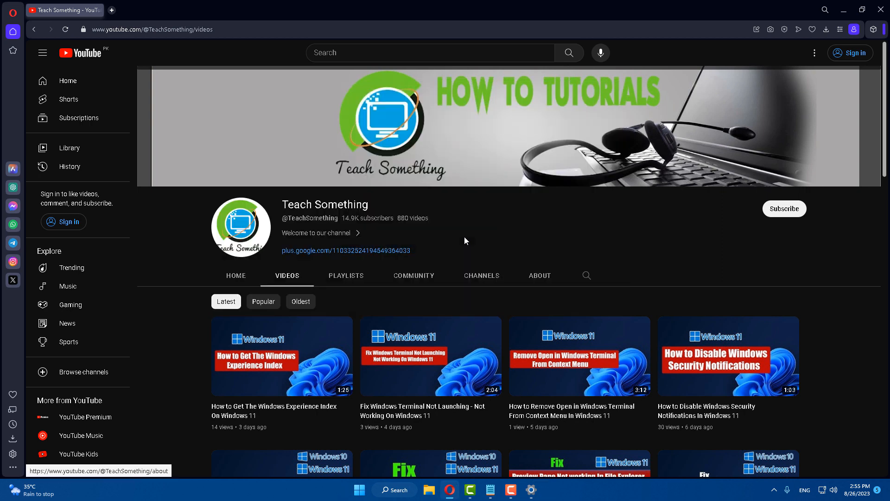
left_click(358, 490)
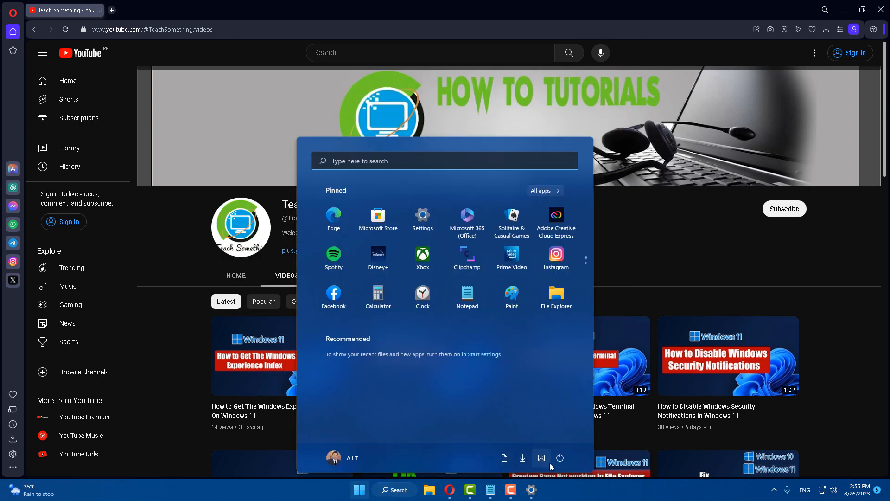
mouse_move(651, 211)
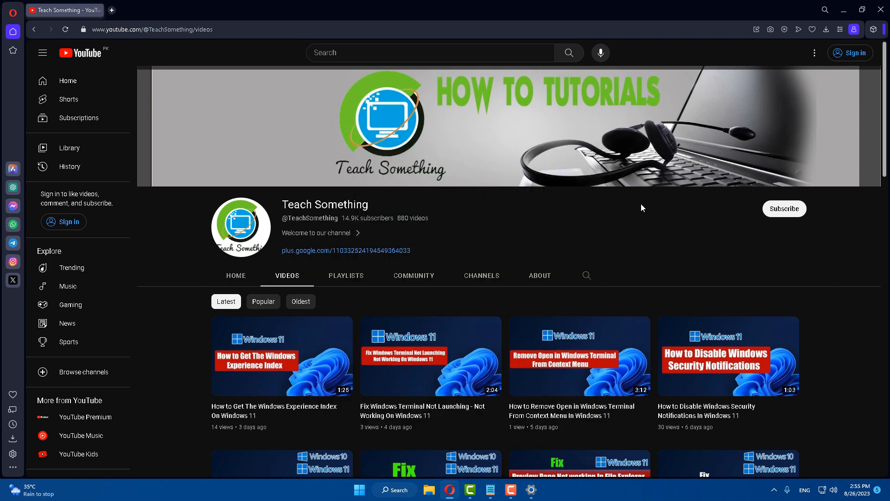
mouse_move(783, 219)
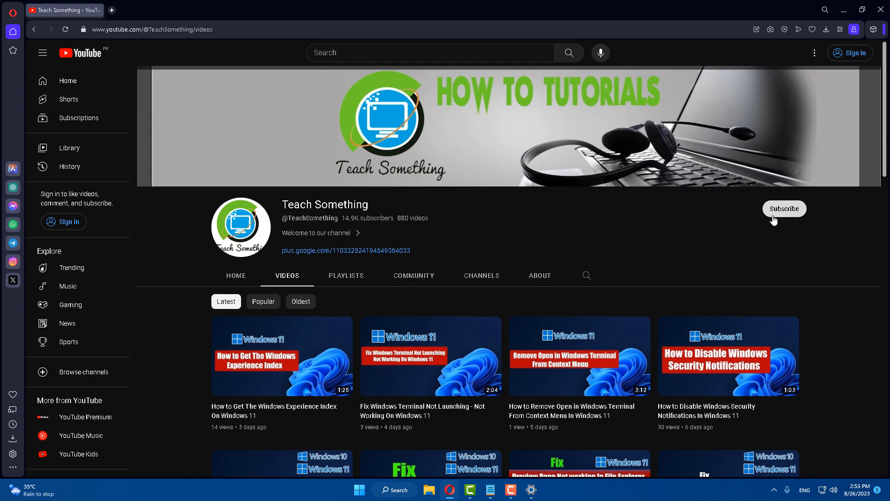